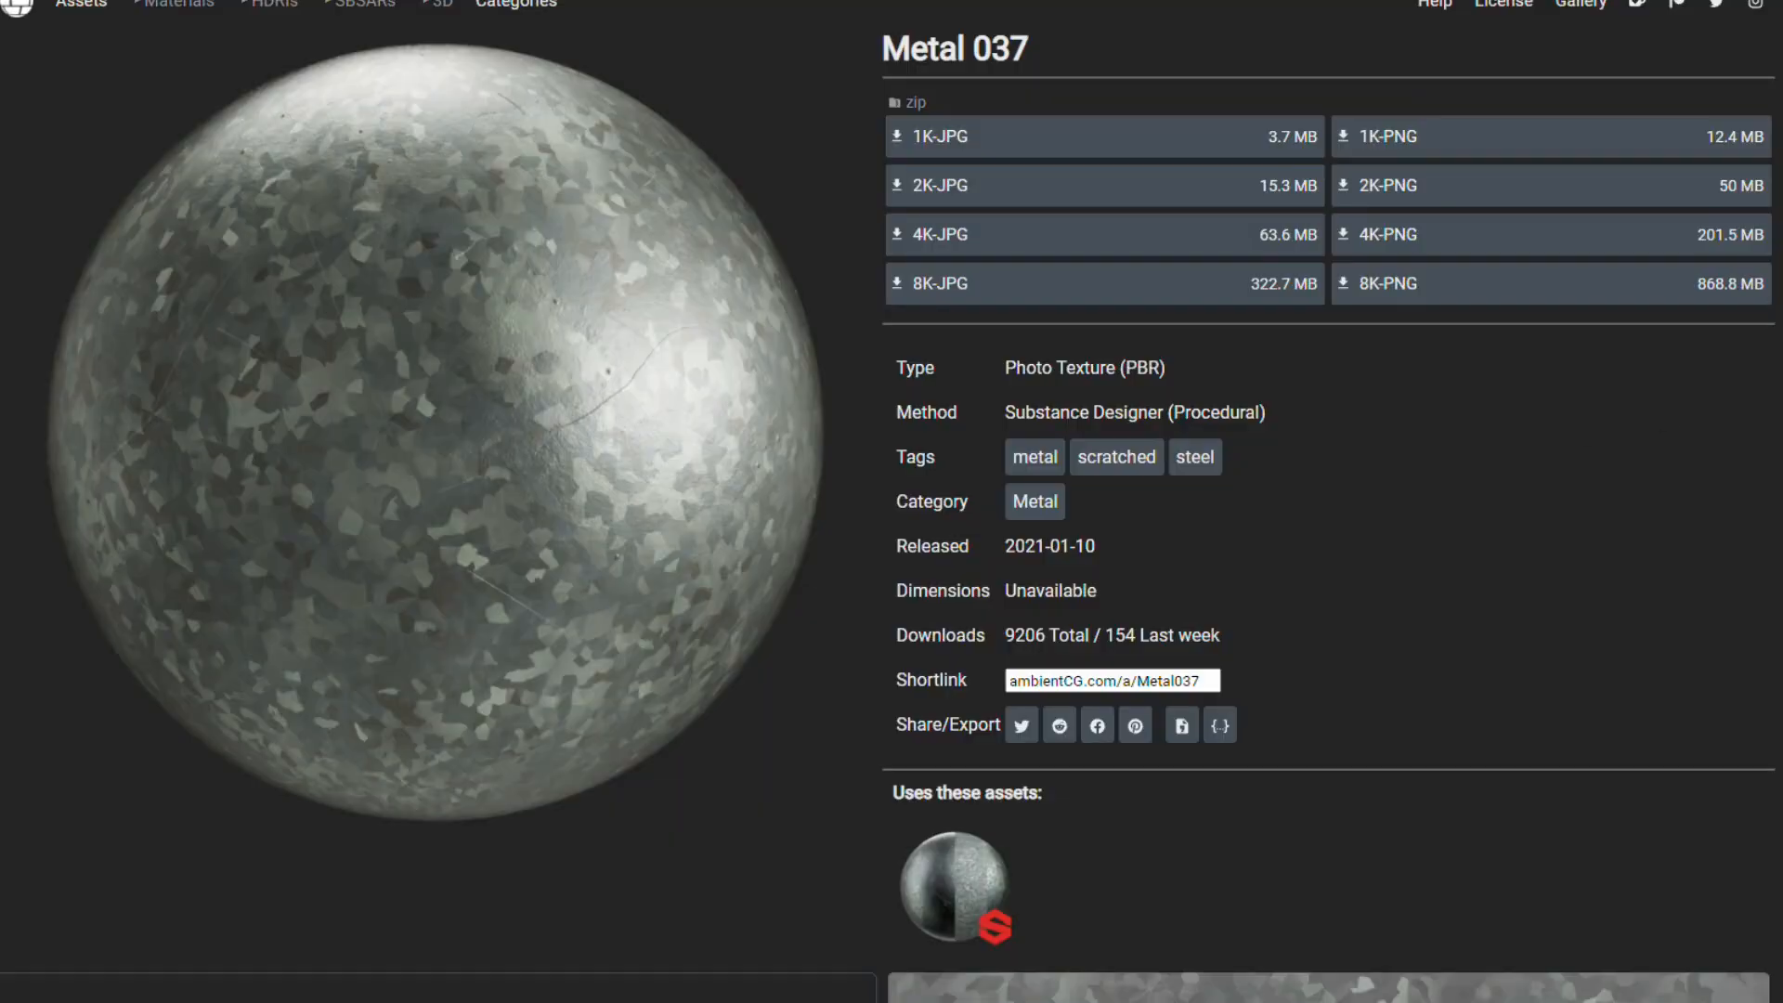
# - Scroll through the Metal 037 asset page and down to the TexTools add-on feature list
pyautogui.scroll(-3)
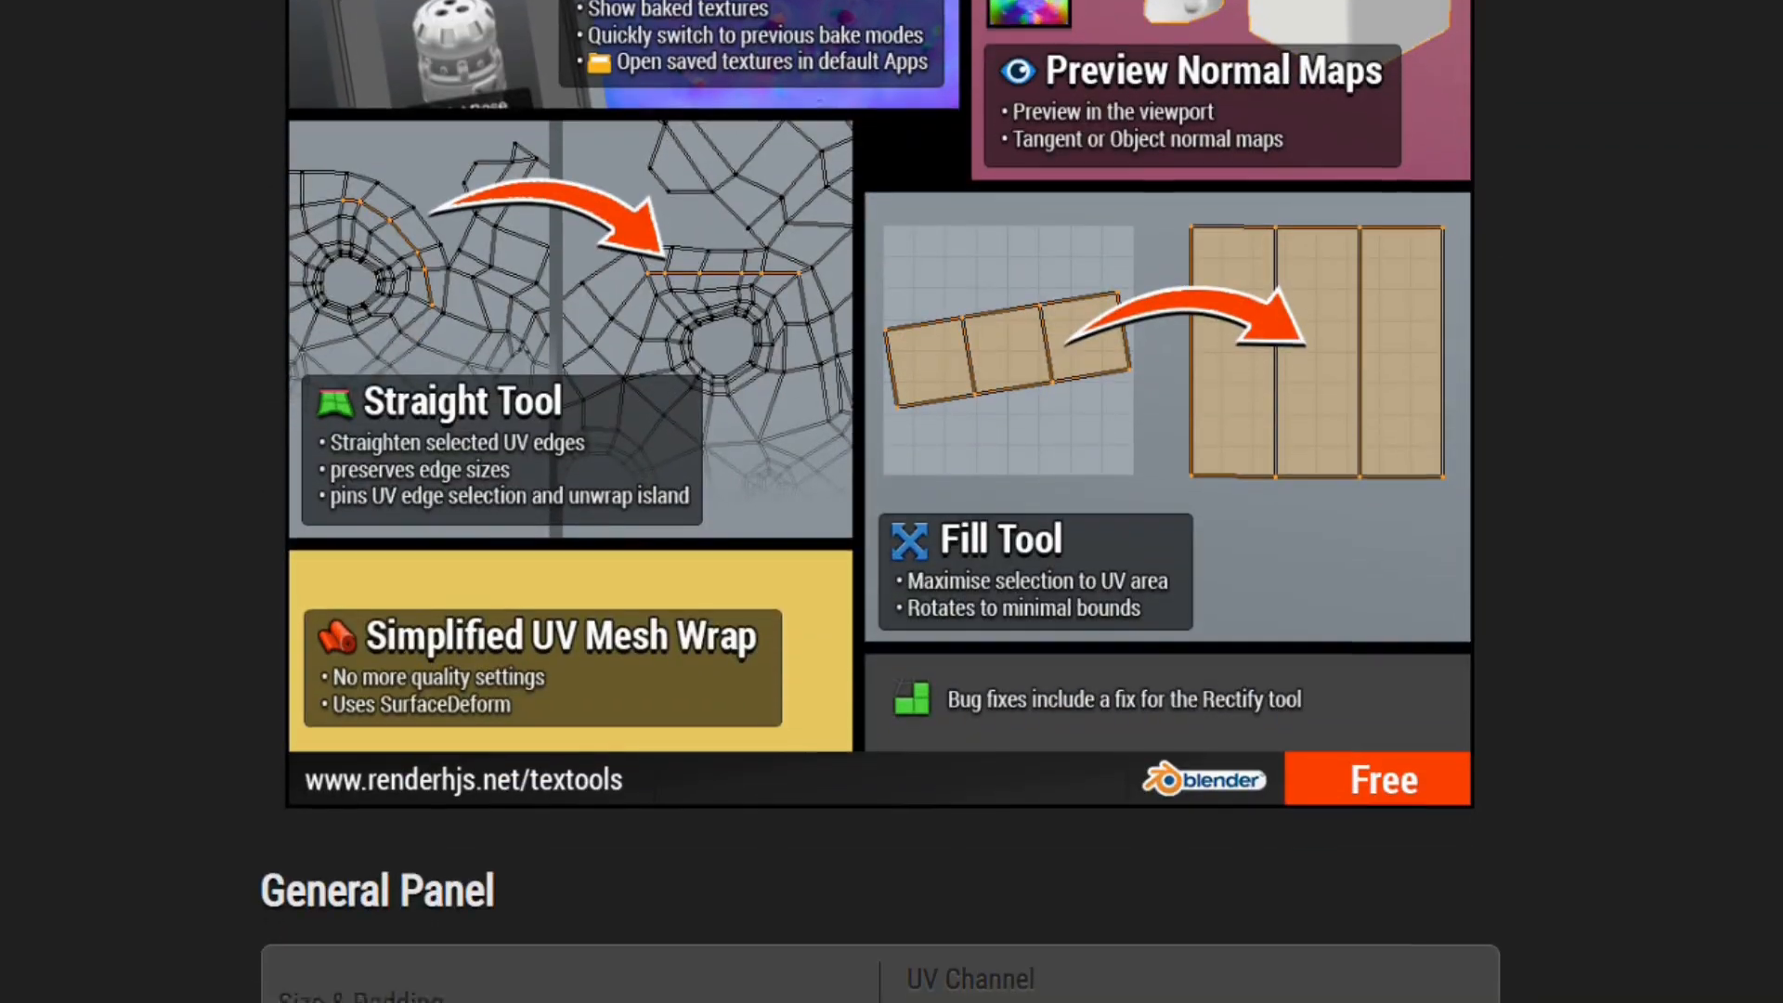
pyautogui.scroll(-3)
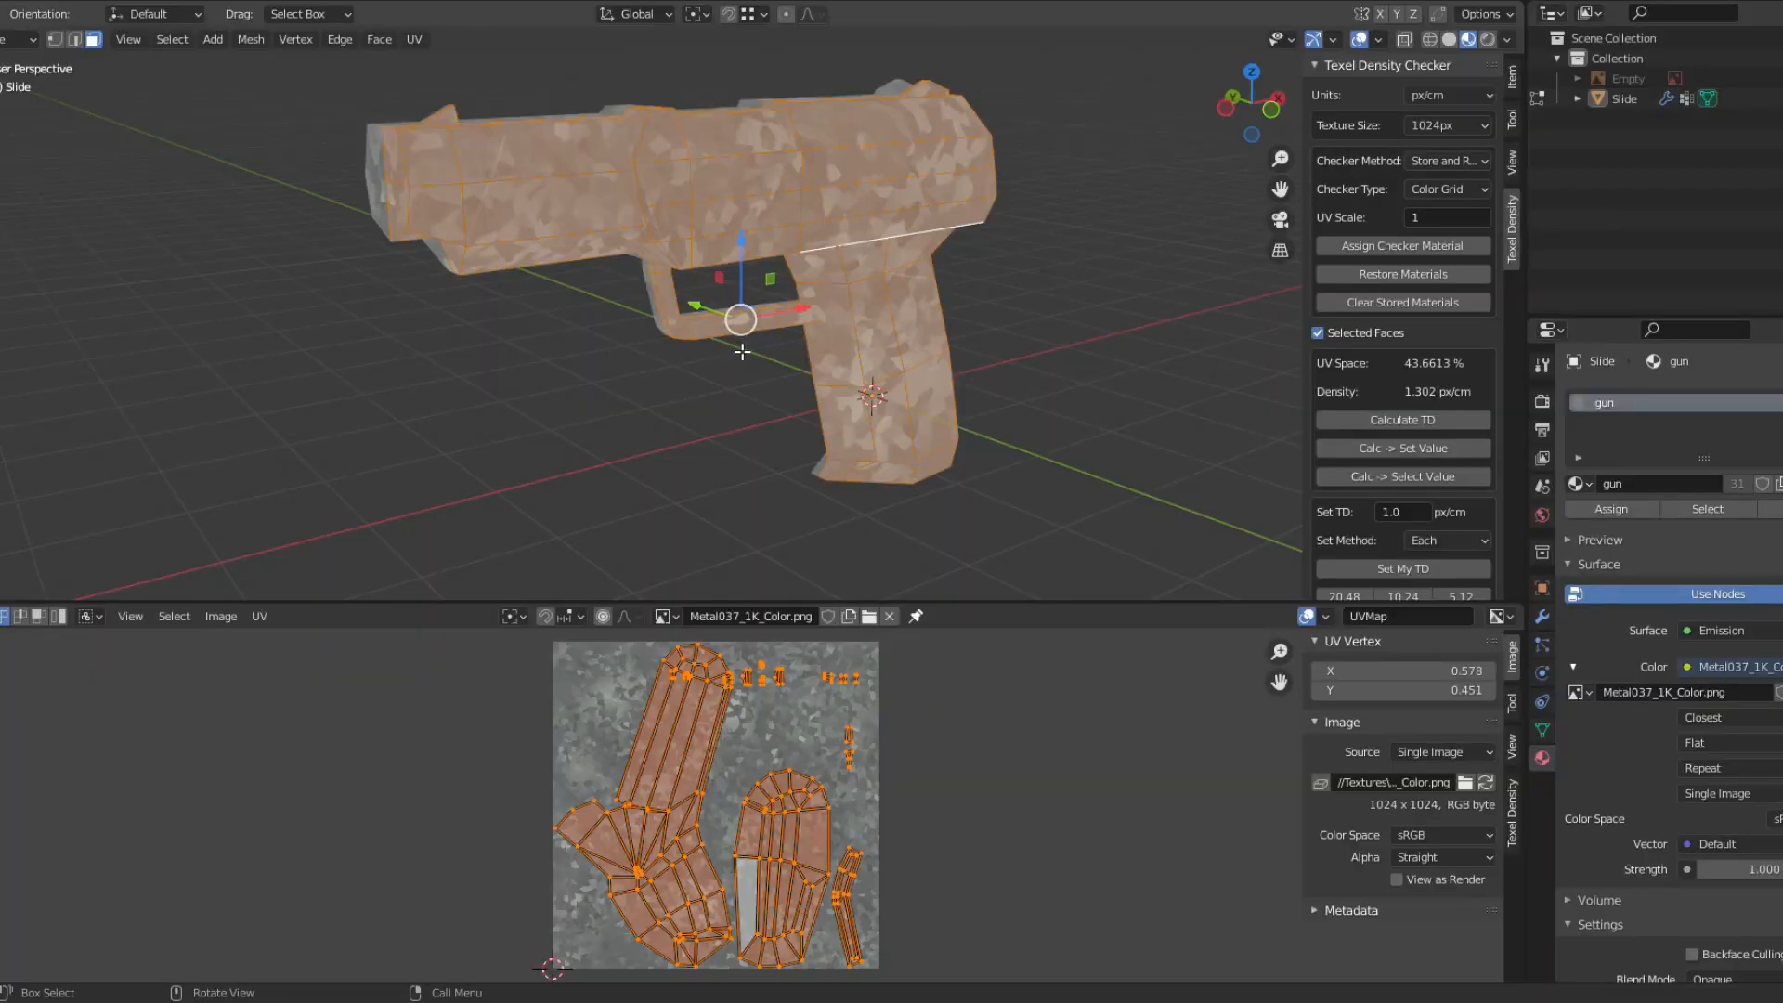
# - Re-unwrap the gun with Smart UV Project and apply Set My TD texel density
pyautogui.click(1449, 126)
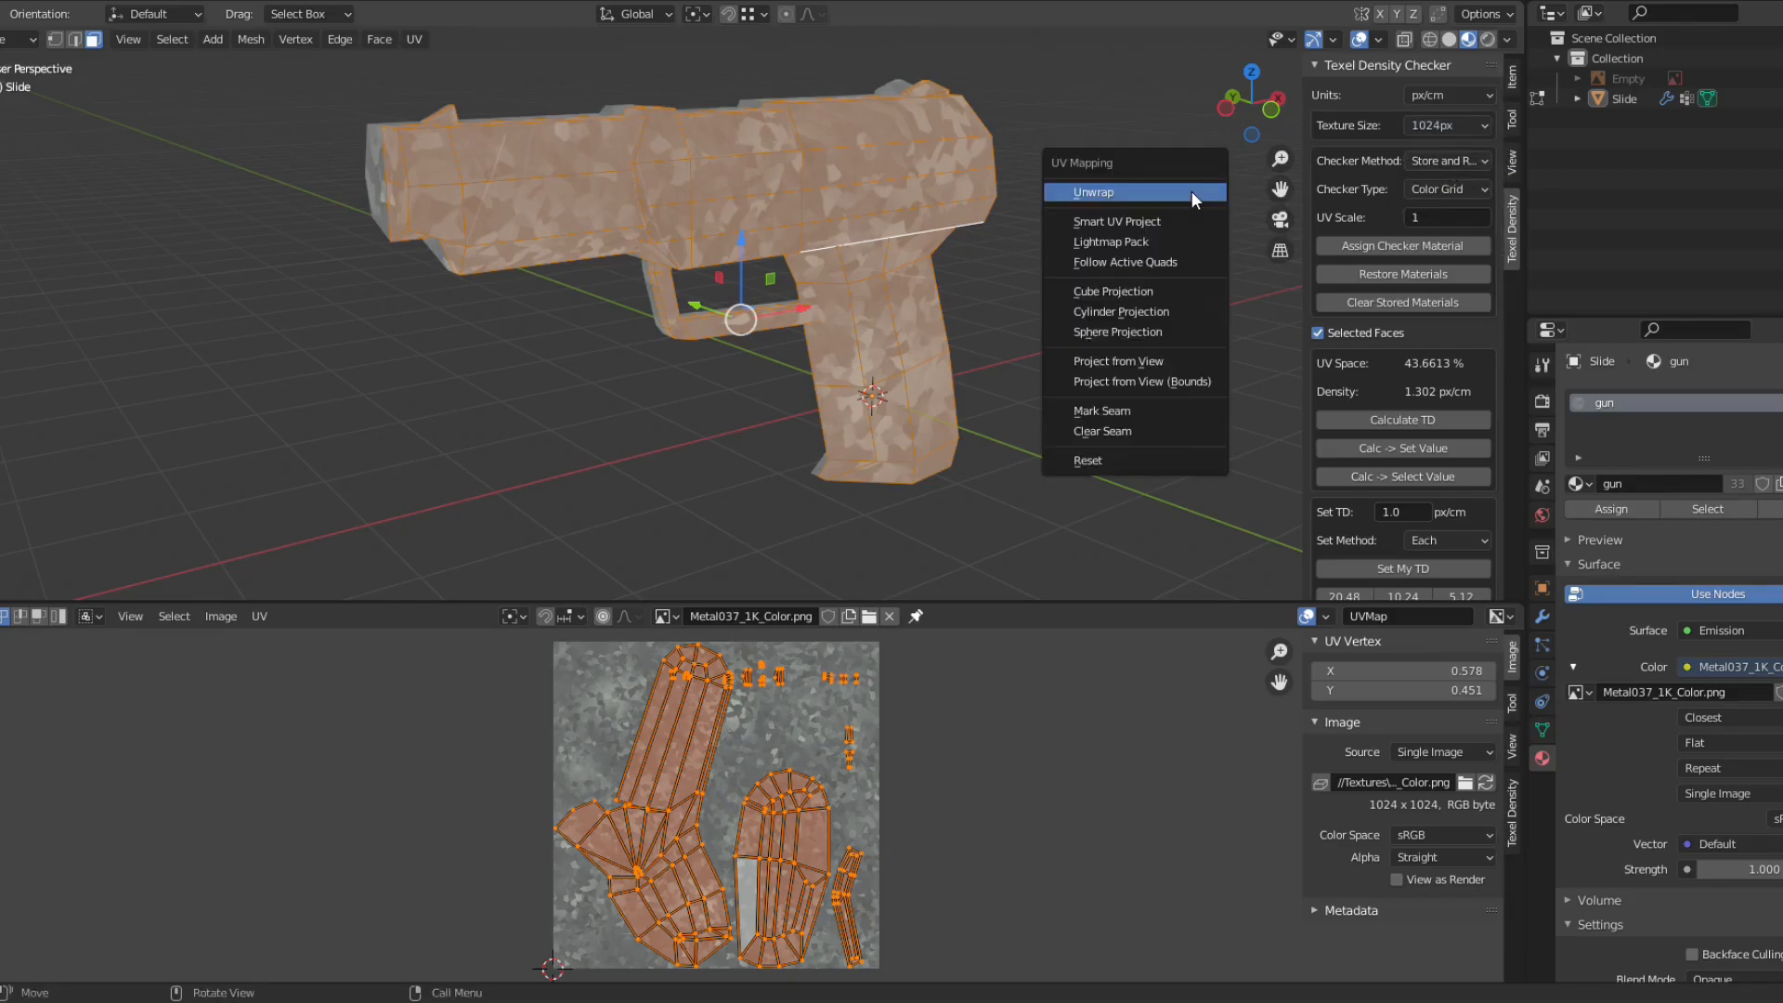
pyautogui.click(1116, 221)
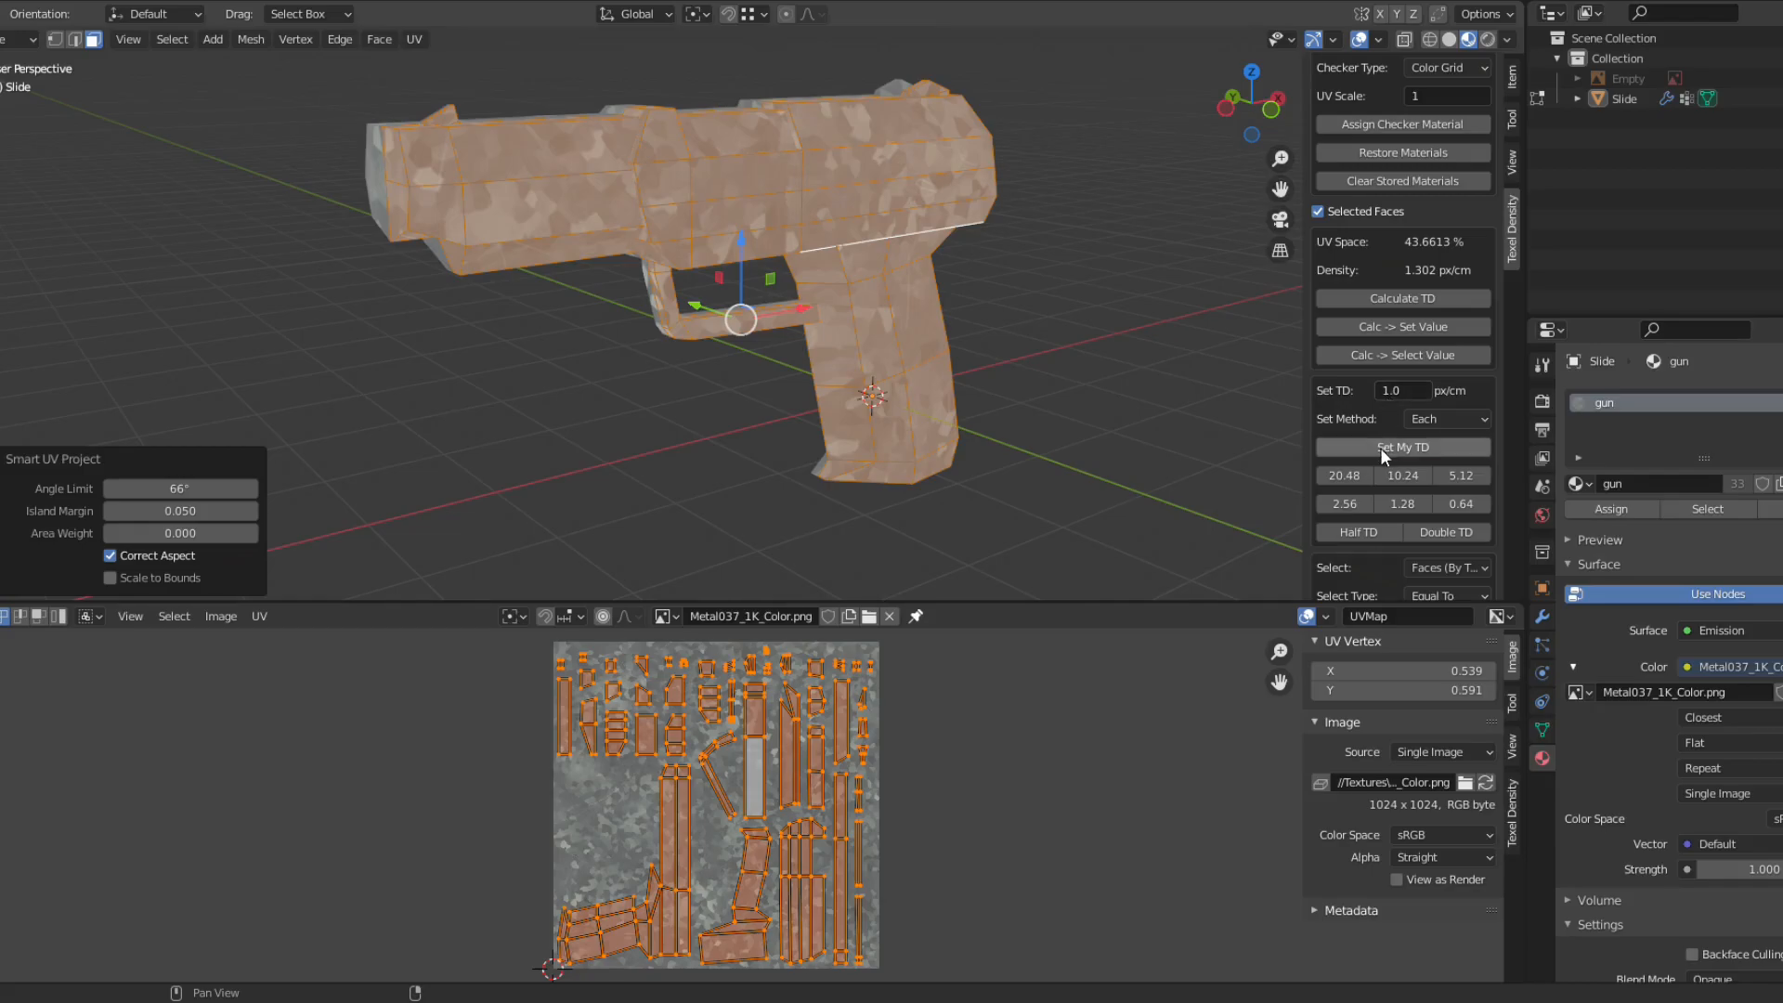
pyautogui.click(1403, 446)
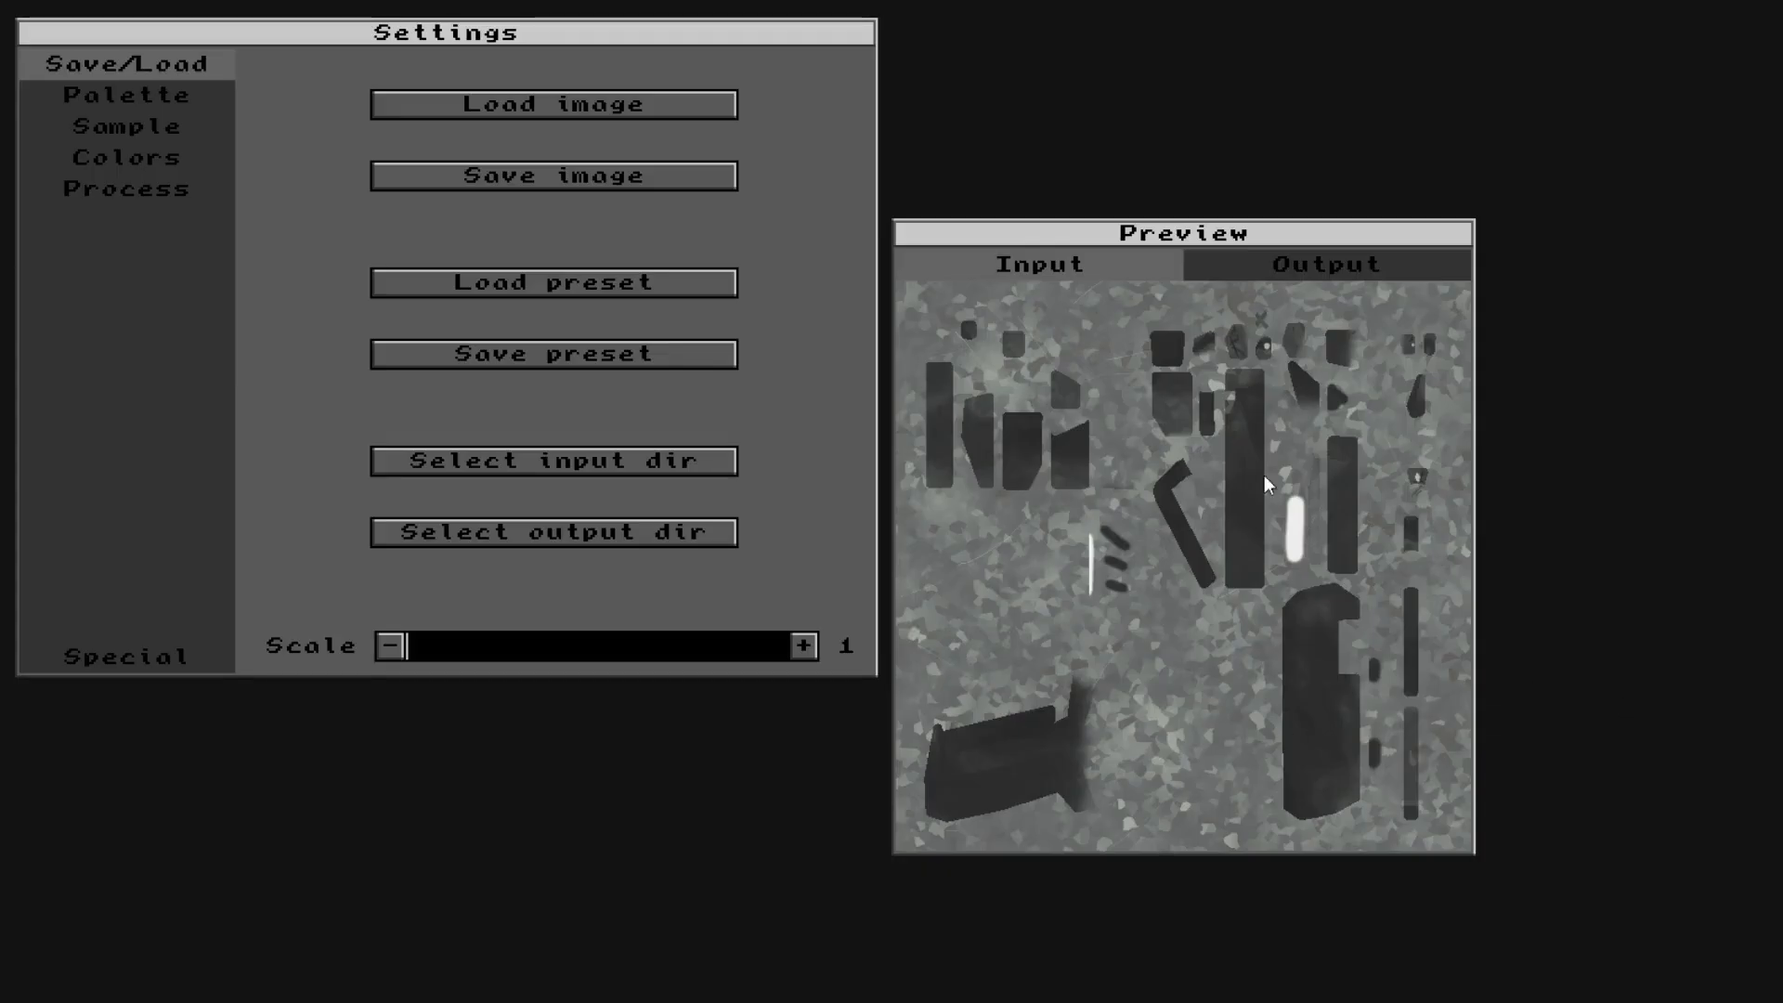
pyautogui.moveTo(1281, 543)
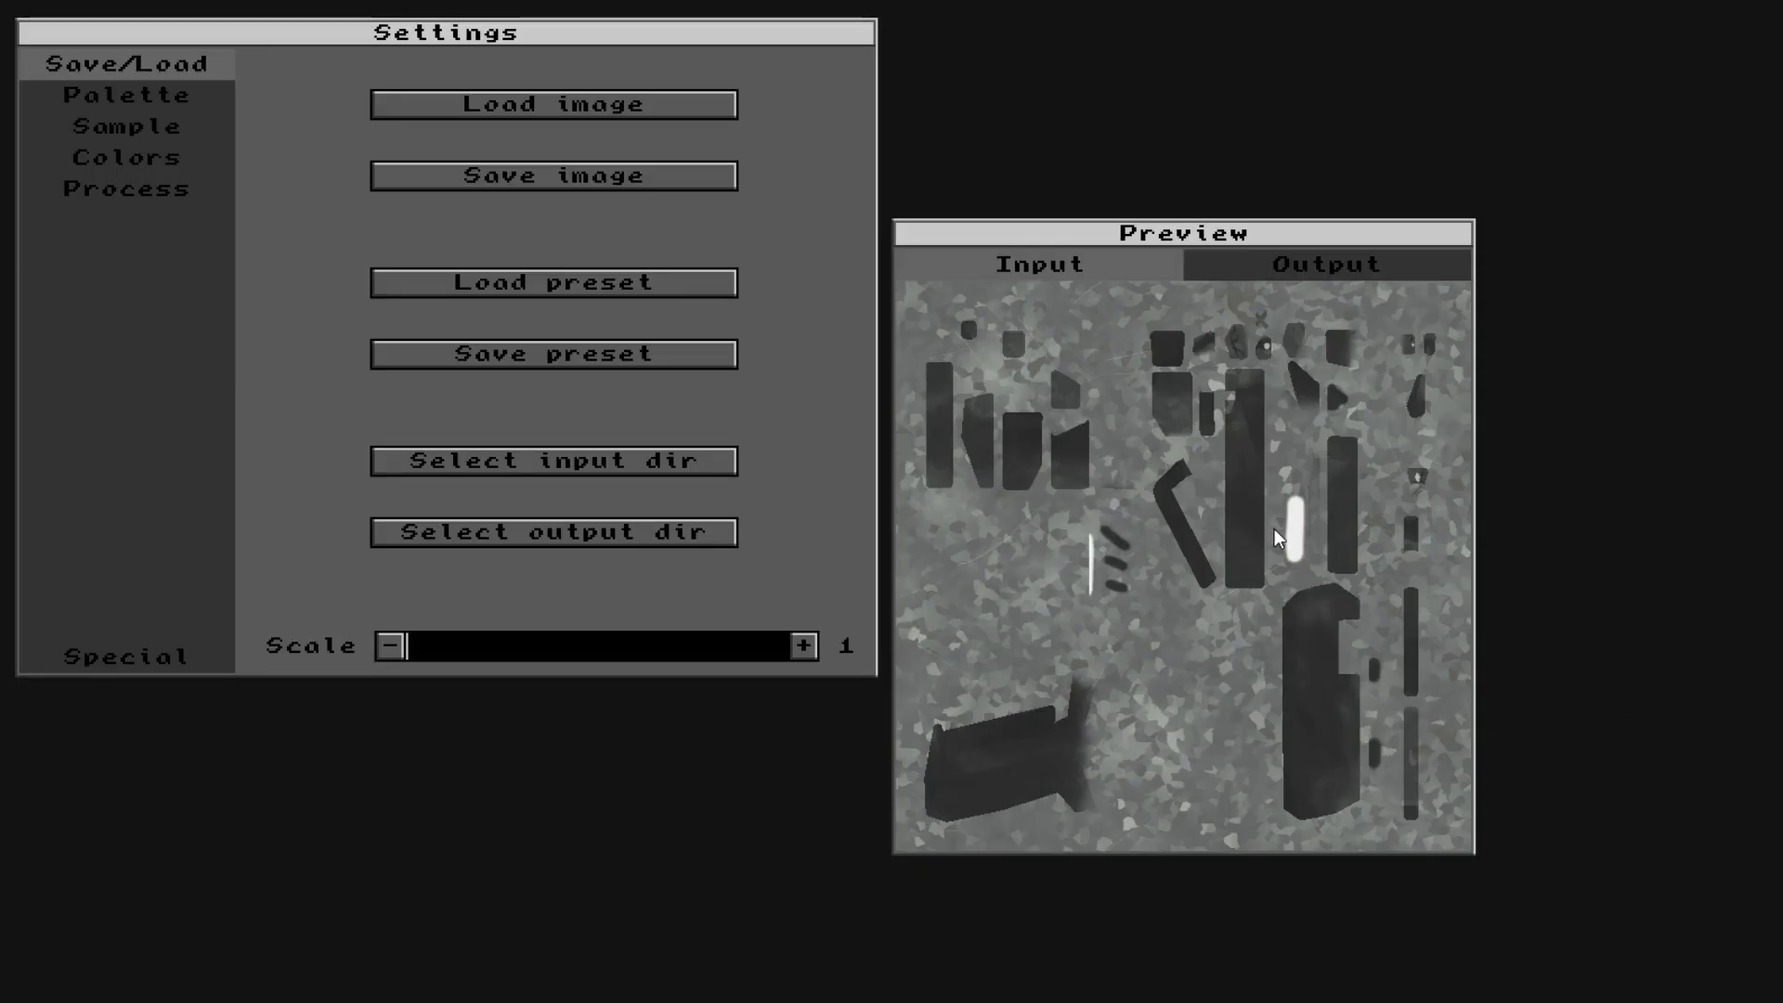
# - In the Colors settings, switch the dither pattern from Cluster 4x4 to Bayer 8x8
pyautogui.click(113, 158)
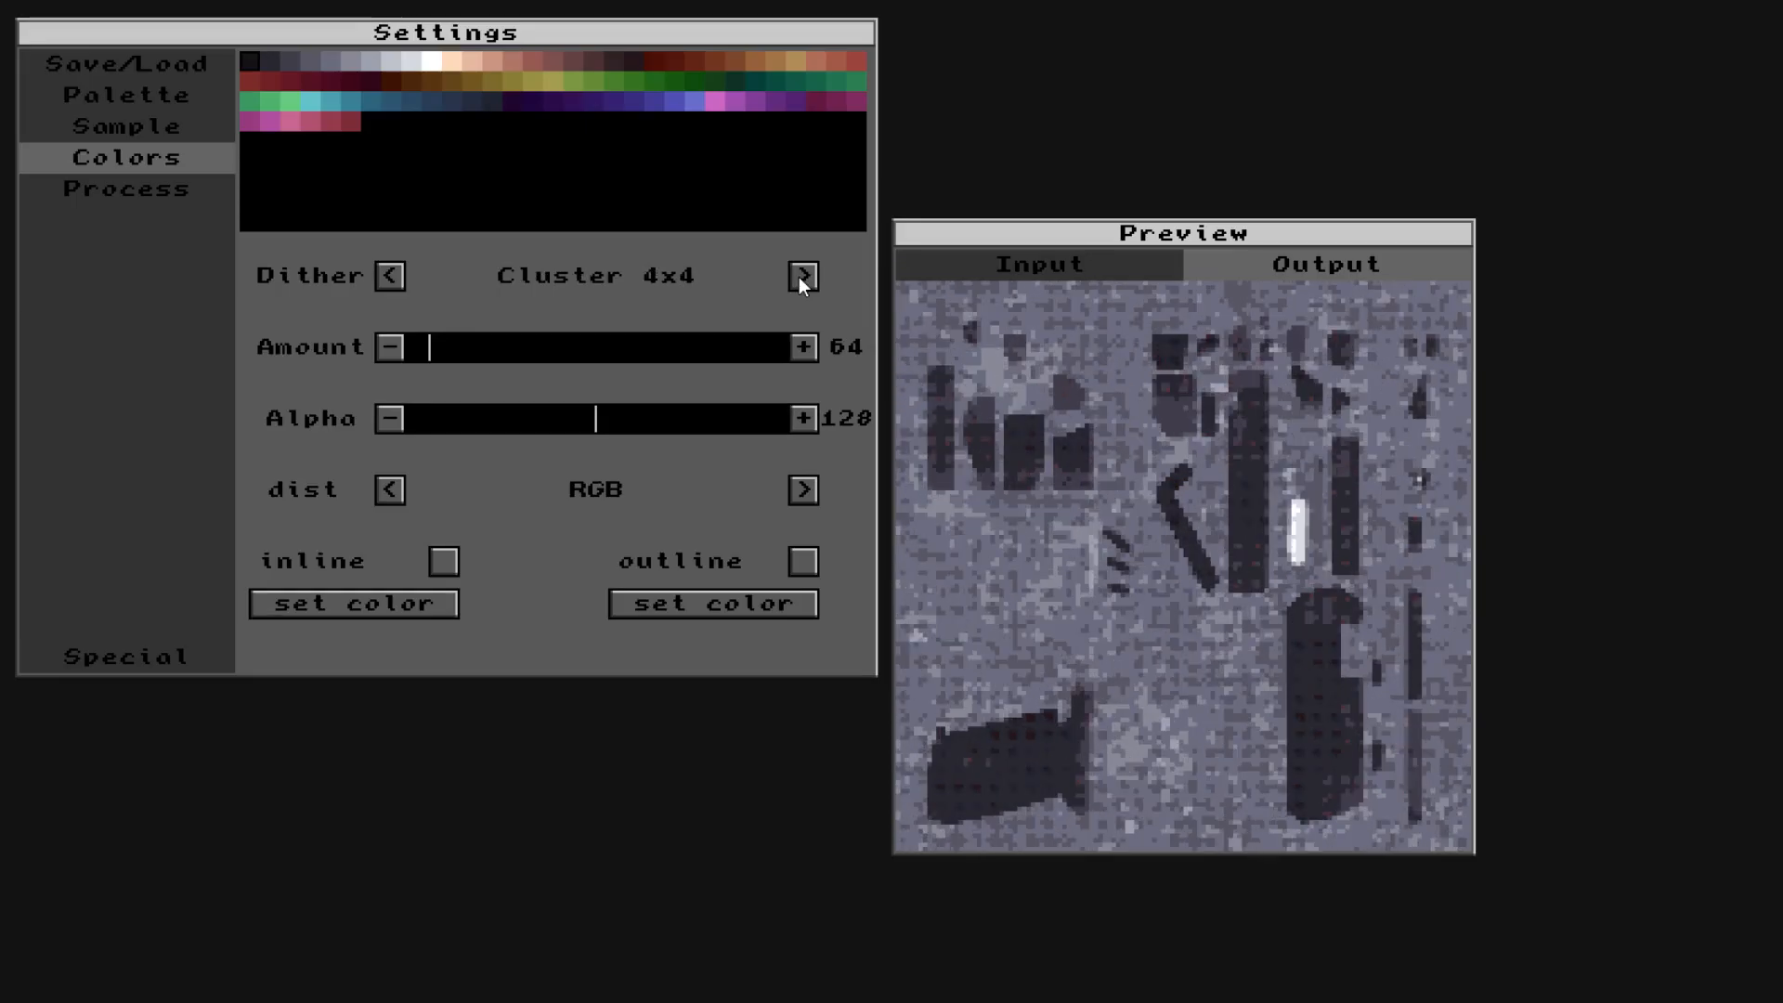
pyautogui.click(802, 275)
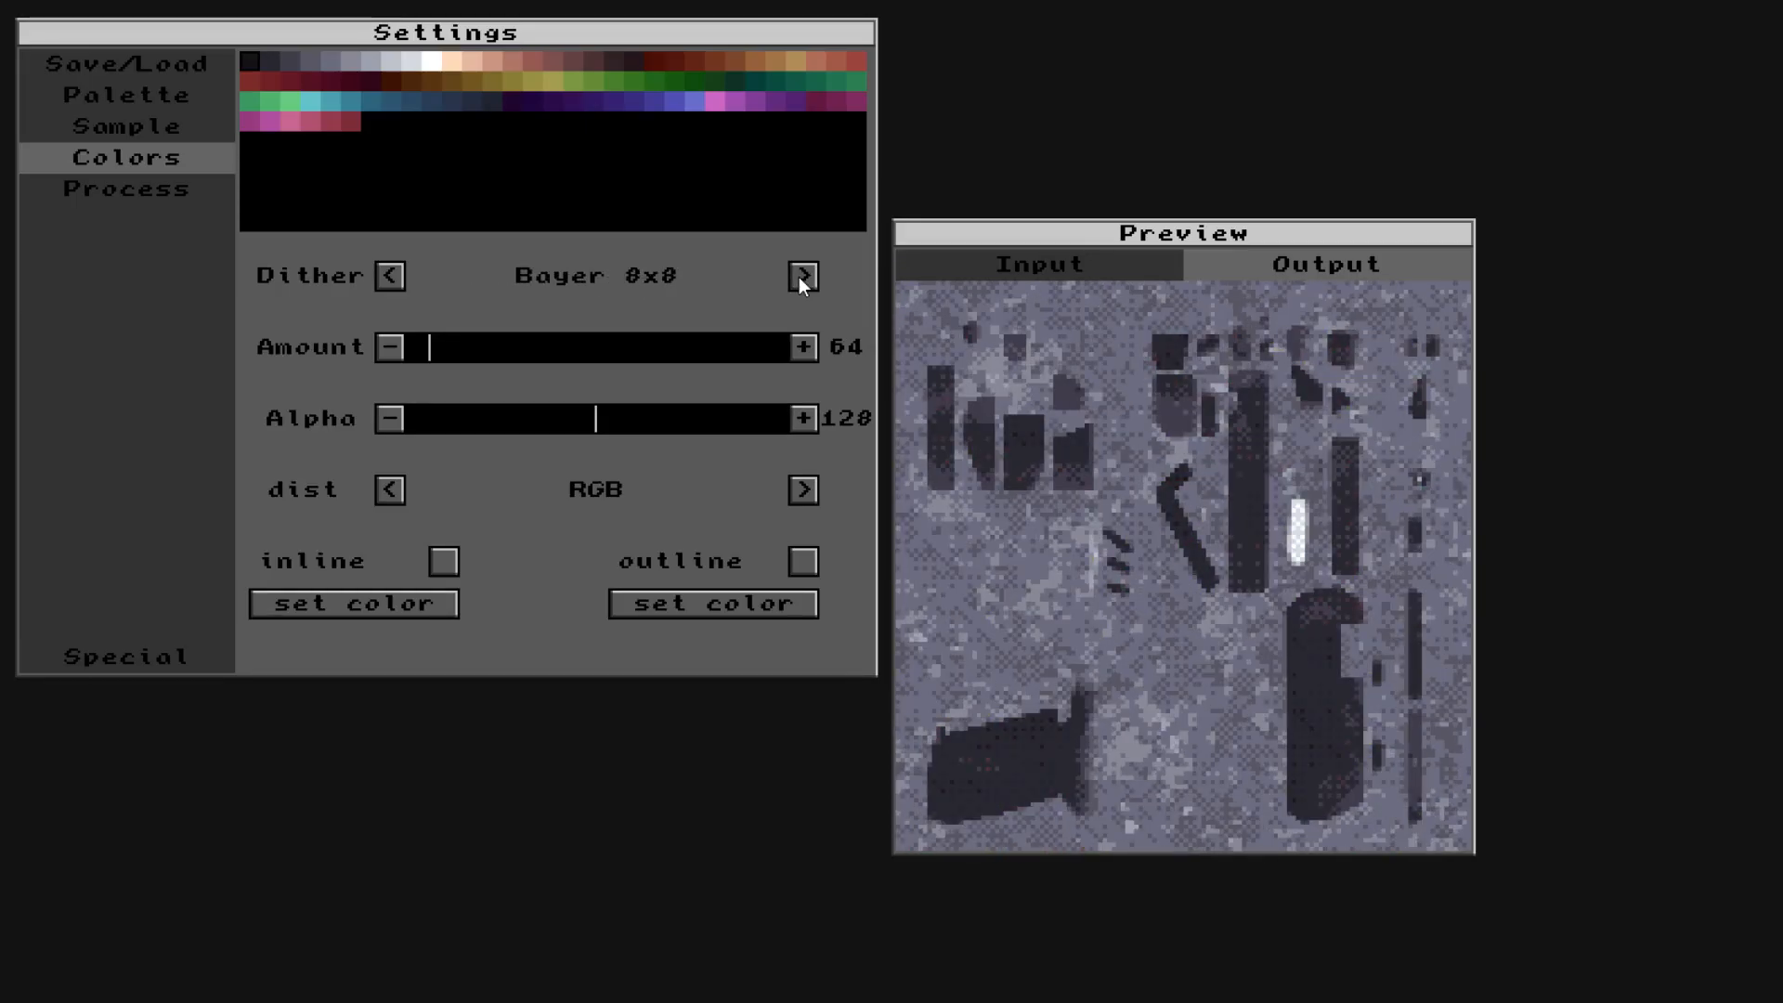